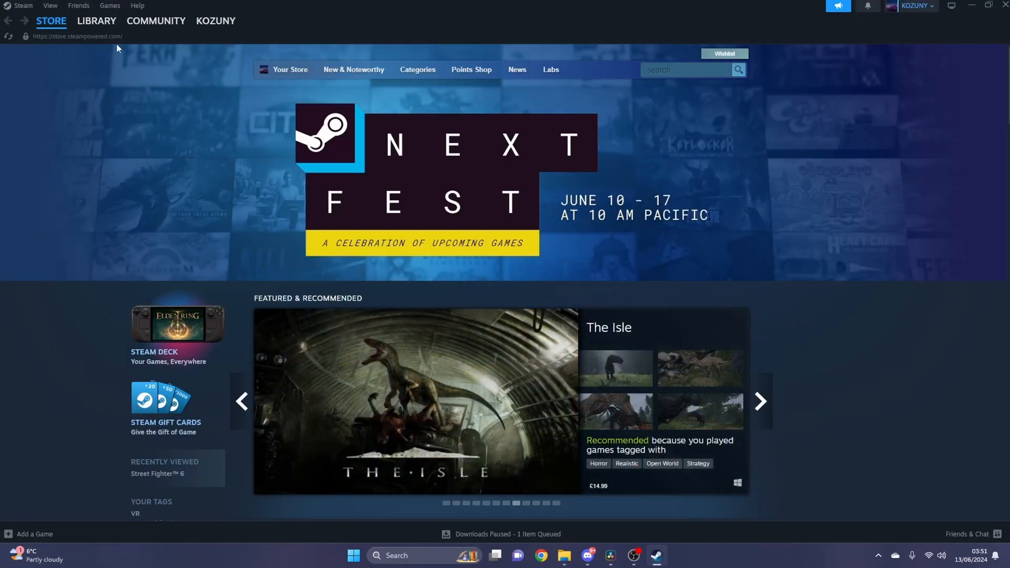
# Step: Show the Steam game library listing installed games
pyautogui.click(96, 21)
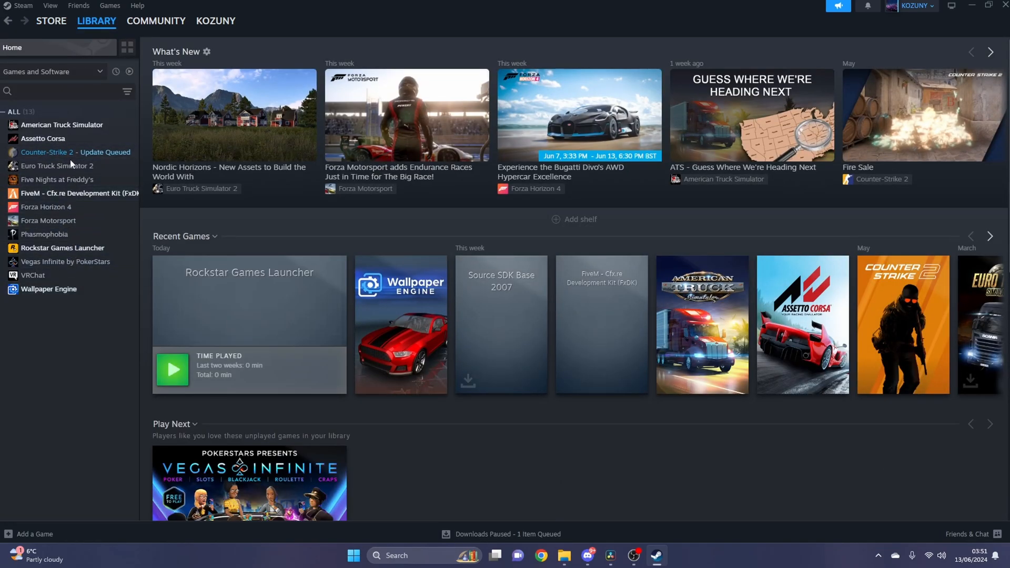
pyautogui.moveTo(47, 220)
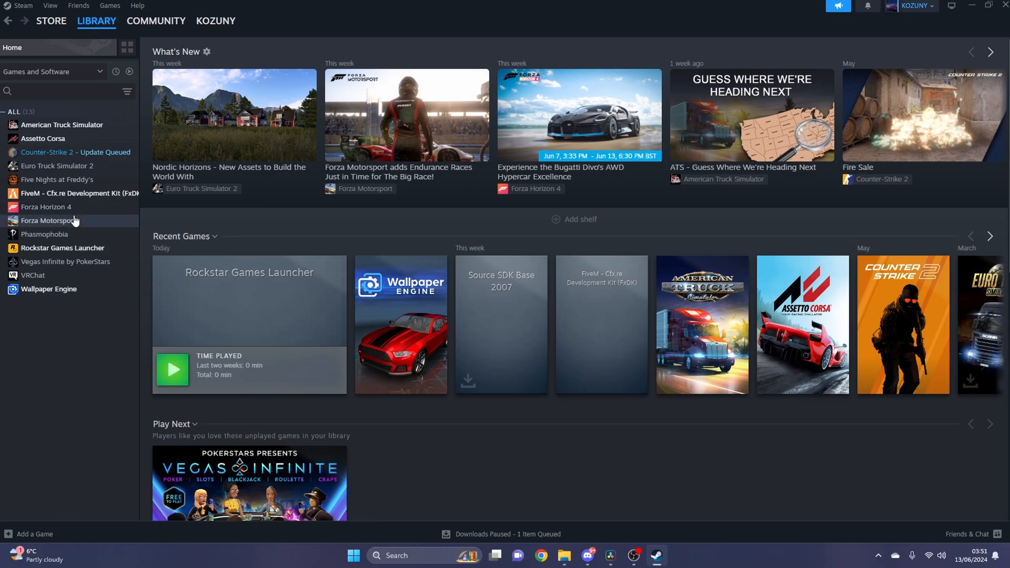
pyautogui.moveTo(72, 210)
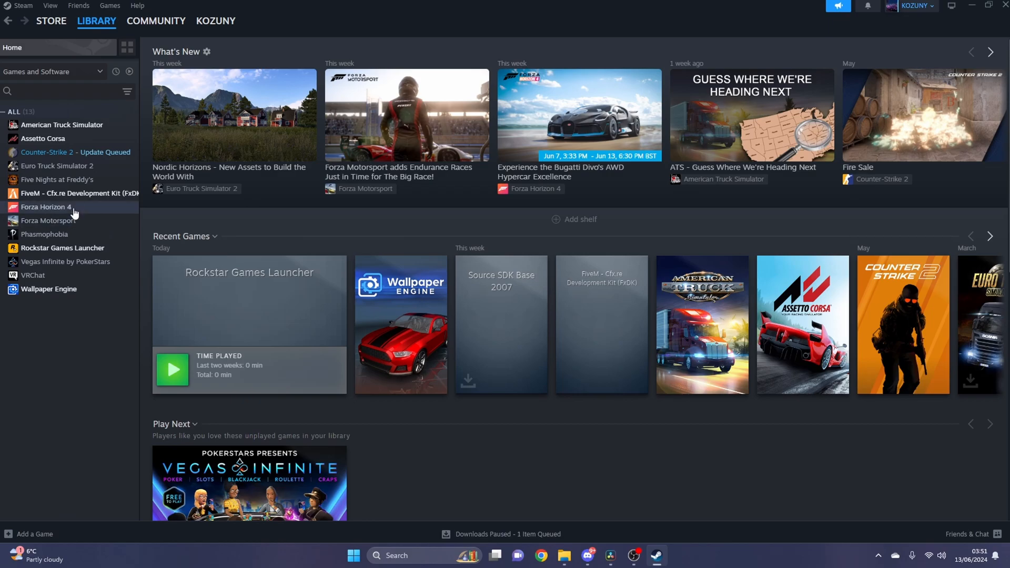
pyautogui.moveTo(37, 252)
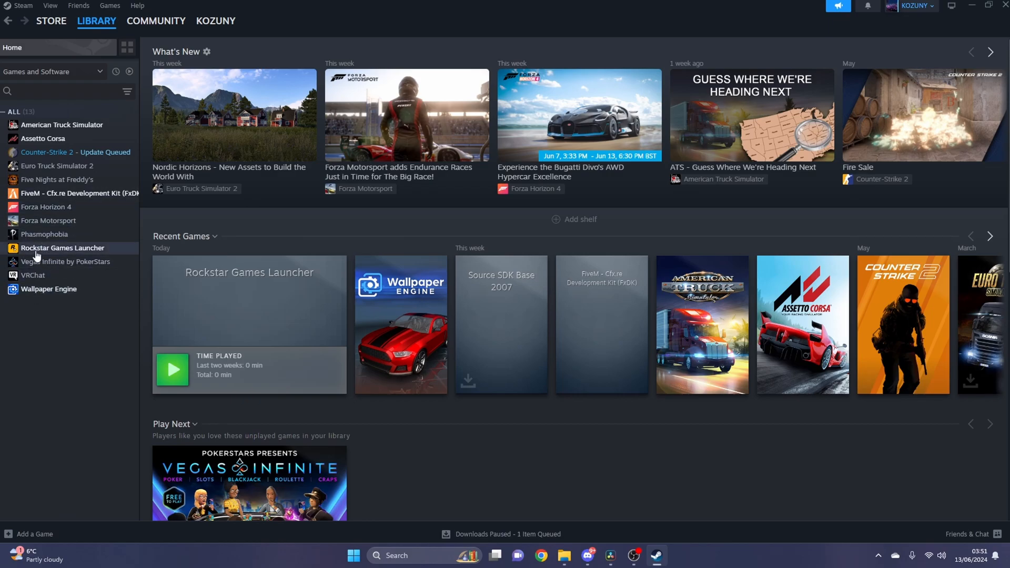
pyautogui.moveTo(96, 249)
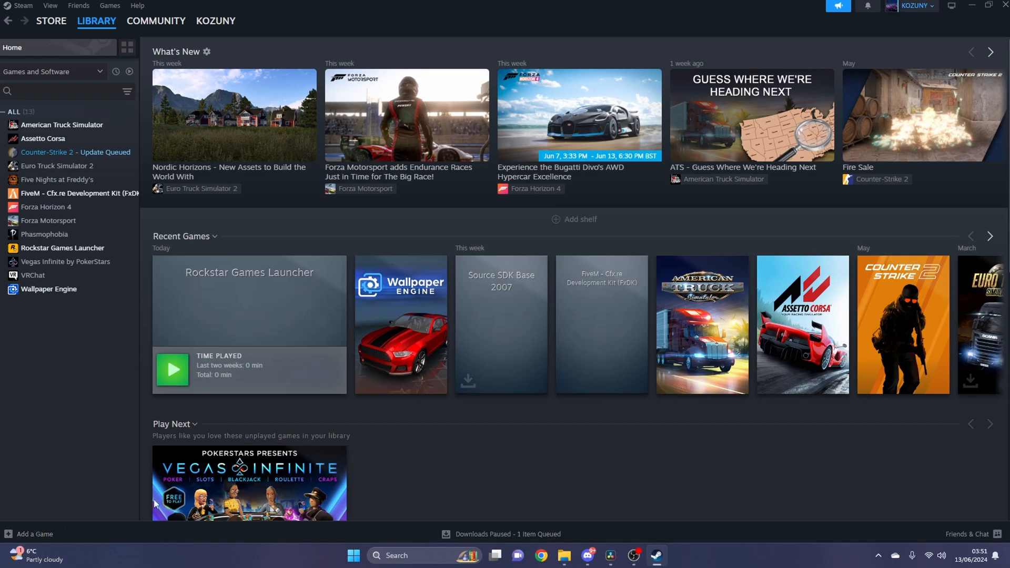
pyautogui.click(31, 538)
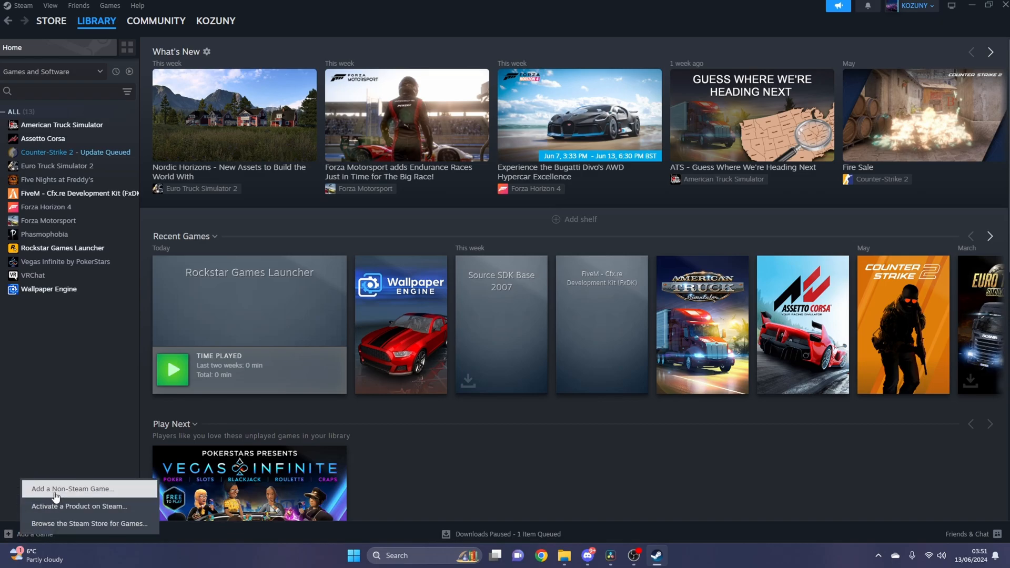
pyautogui.click(70, 492)
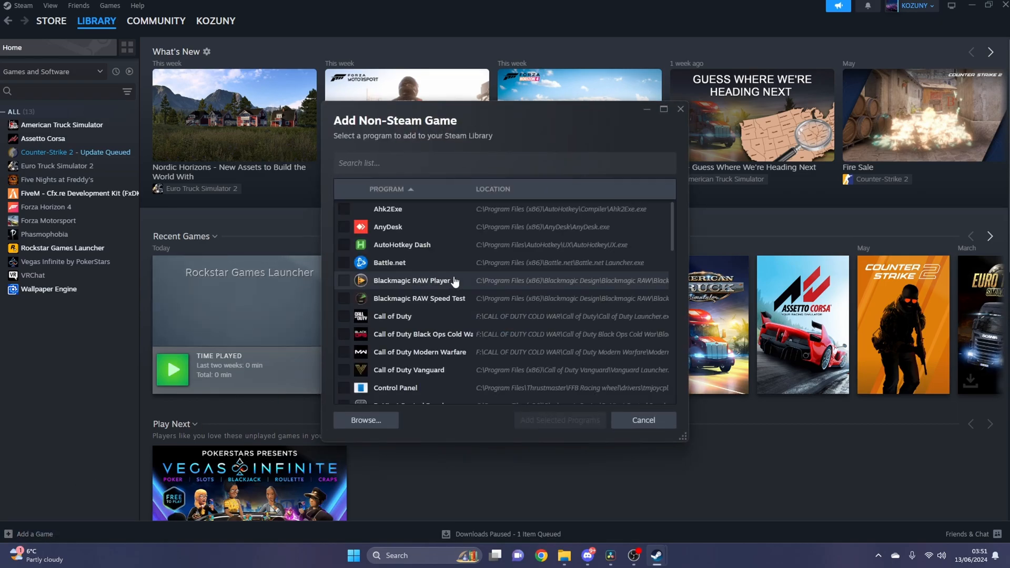
pyautogui.scroll(-3)
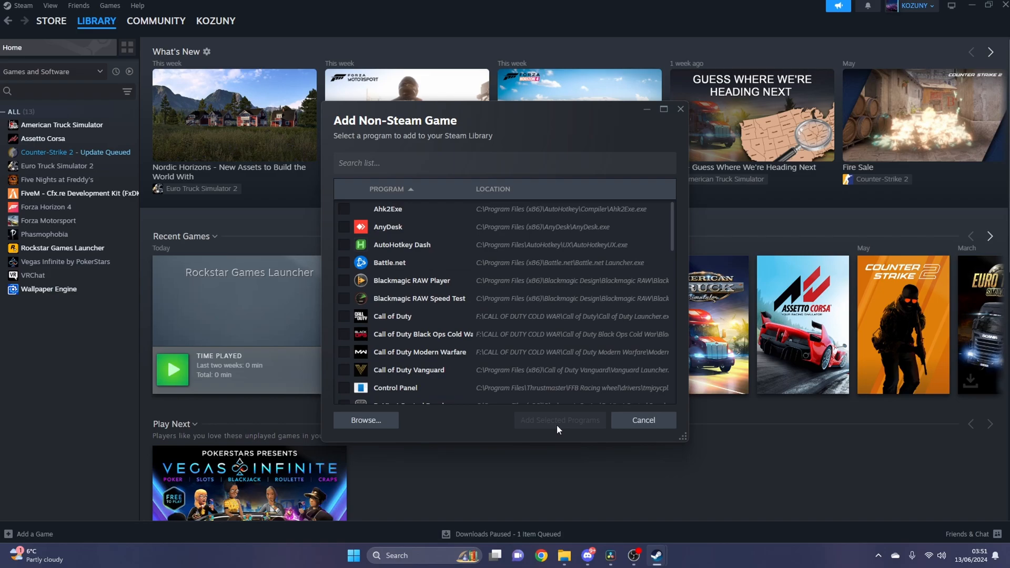
pyautogui.click(642, 420)
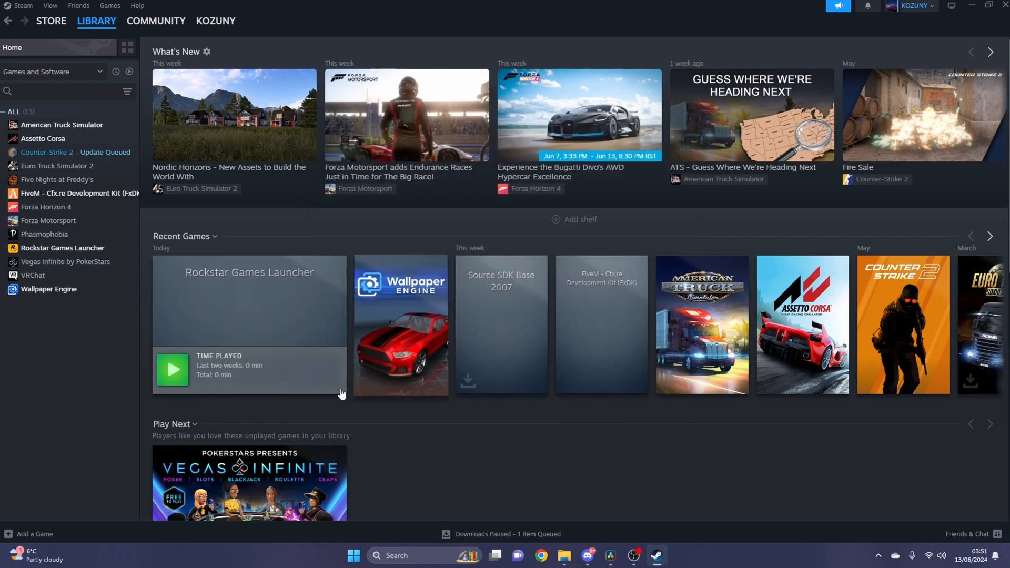
pyautogui.moveTo(57, 251)
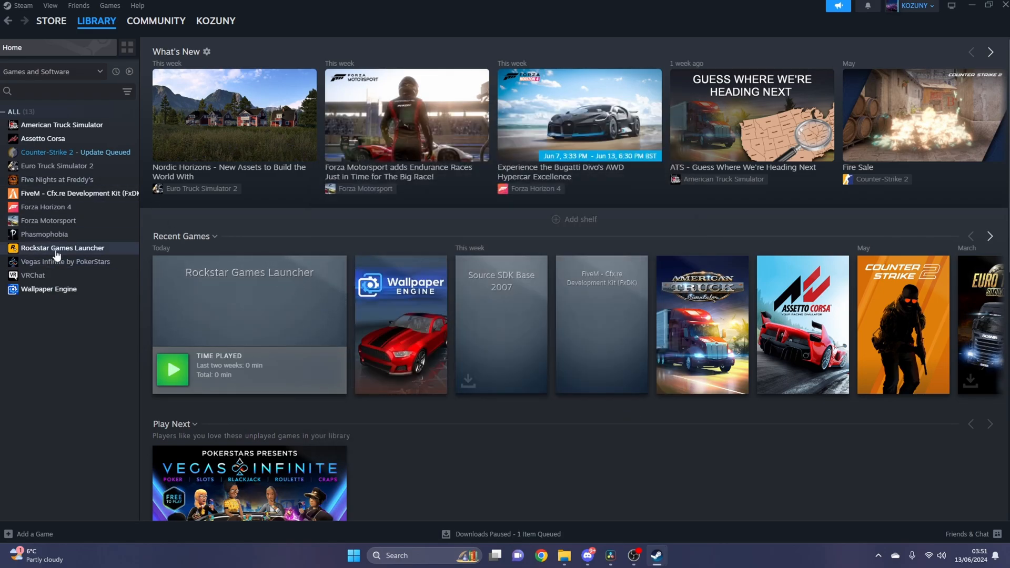
# Step: Select Rockstar Games Launcher in the library and switch Steam into Big Picture Mode
pyautogui.click(62, 249)
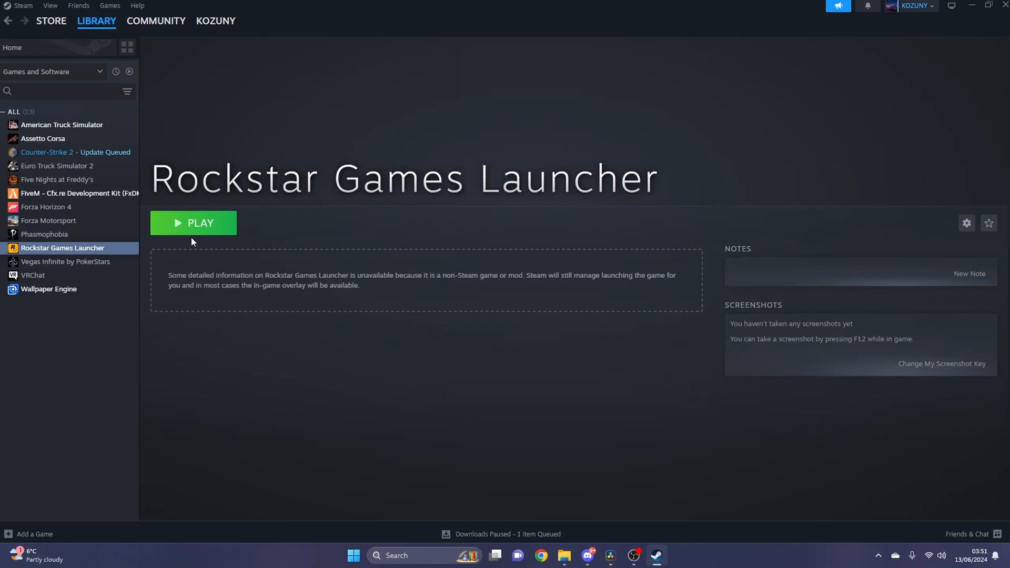
pyautogui.moveTo(952, 7)
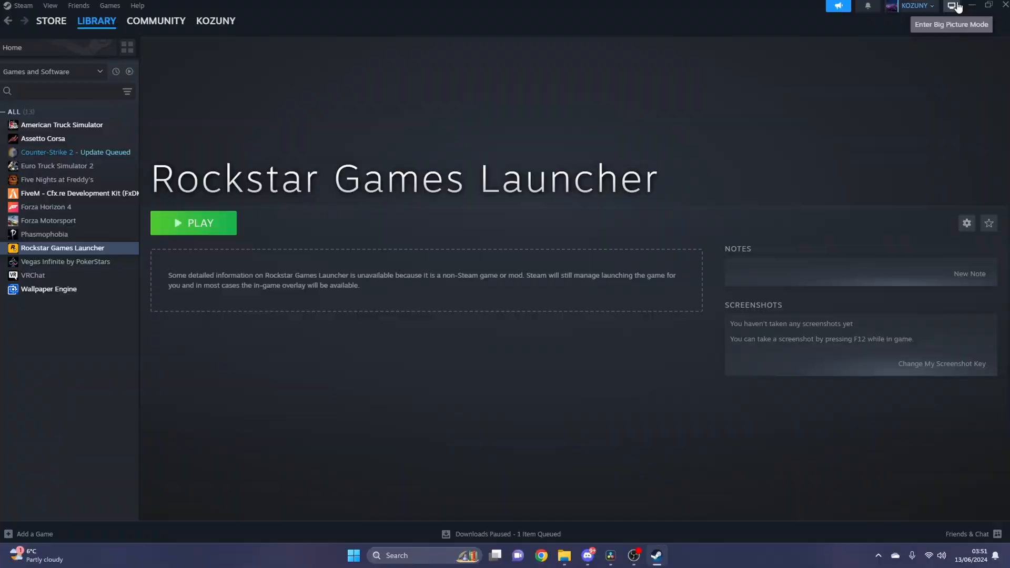
pyautogui.click(956, 6)
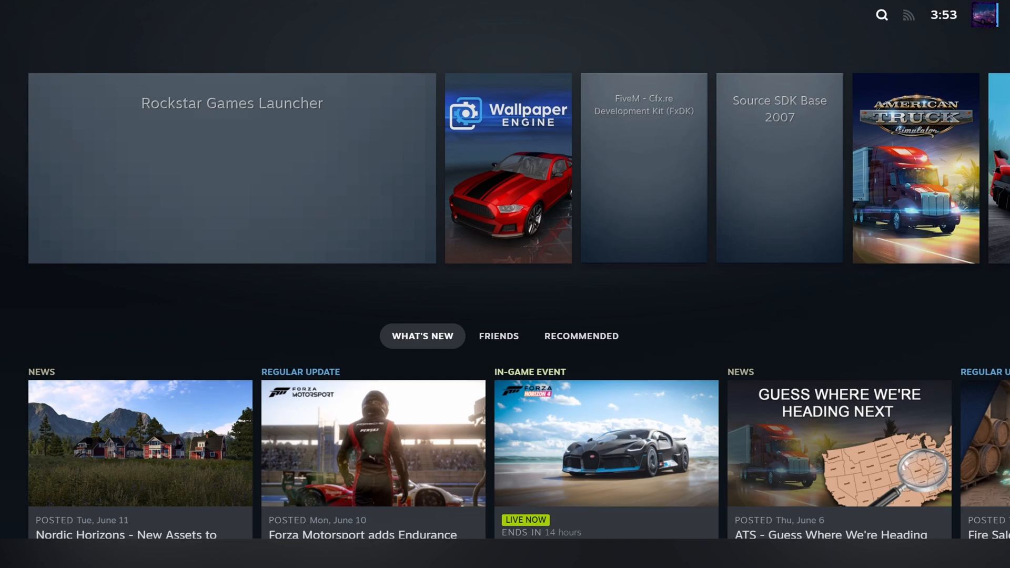
pyautogui.moveTo(231, 168)
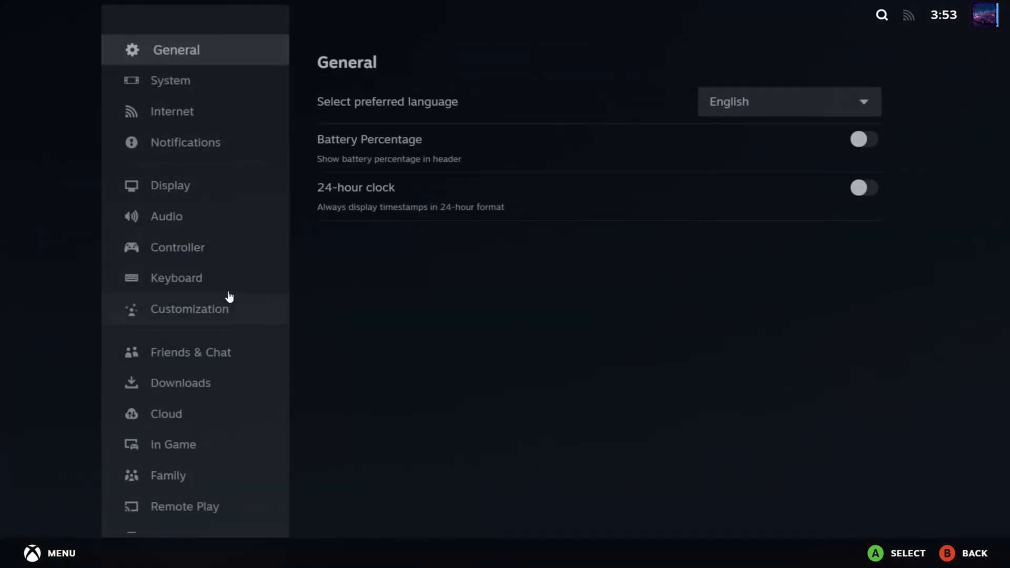
# Step: In Big Picture controller settings, choose a PlayStation Controller Support option
pyautogui.click(177, 246)
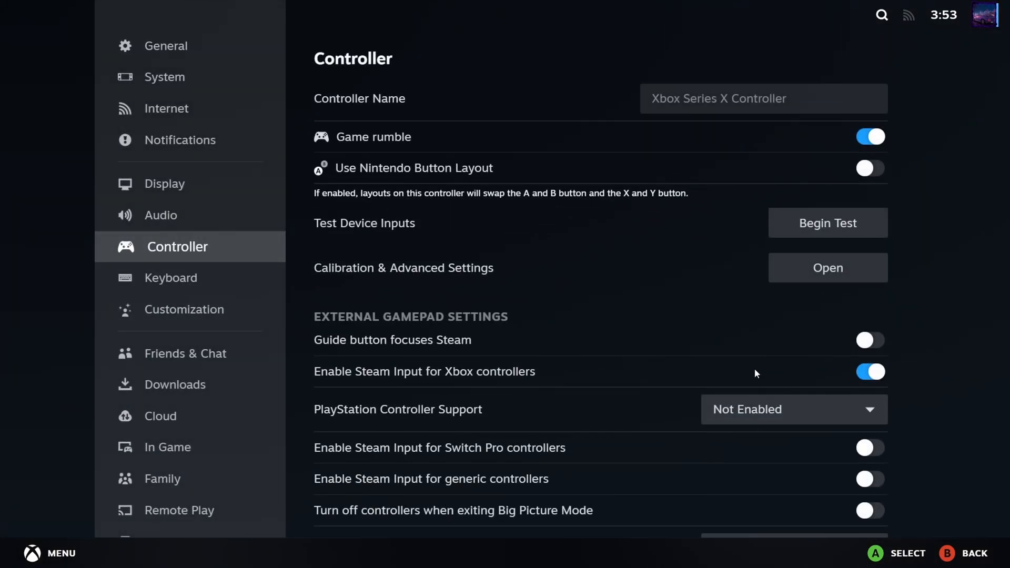
pyautogui.scroll(-3)
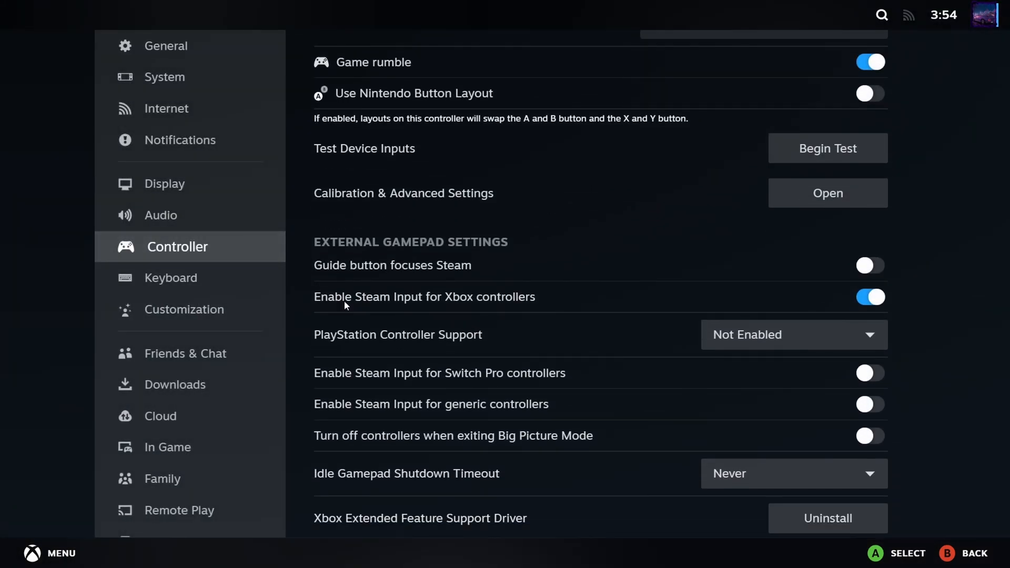
pyautogui.moveTo(766, 311)
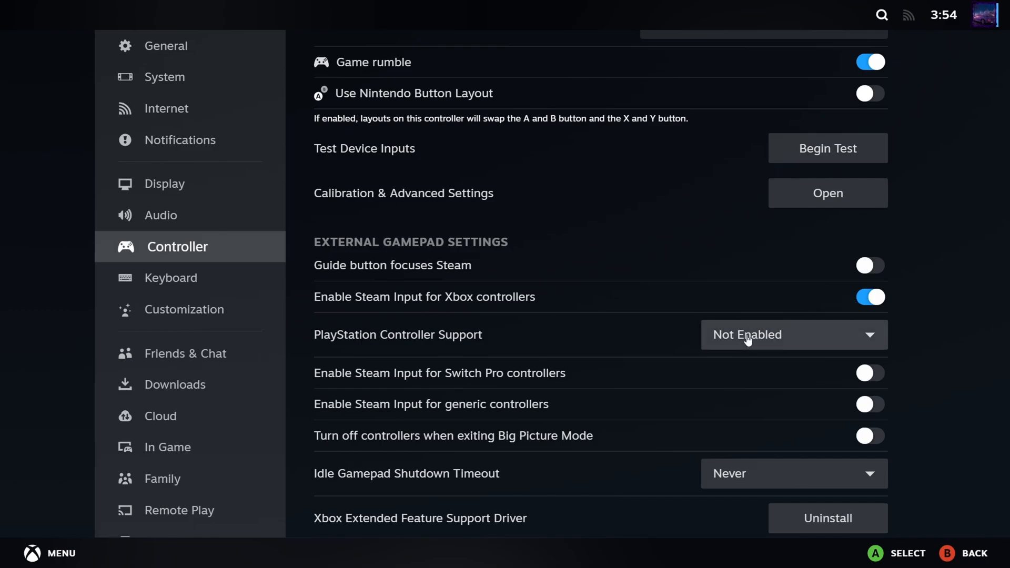
pyautogui.click(793, 334)
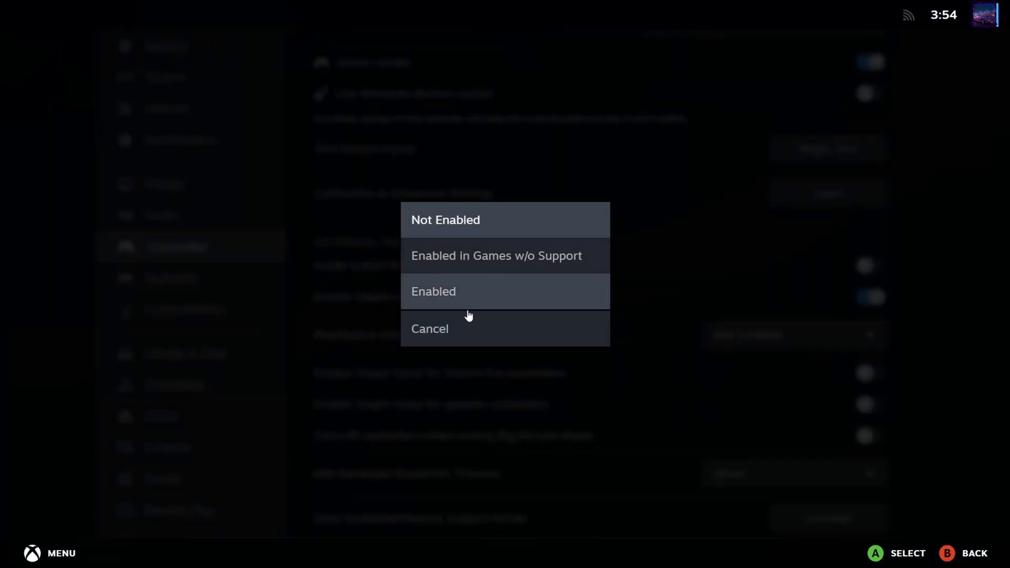
pyautogui.click(429, 328)
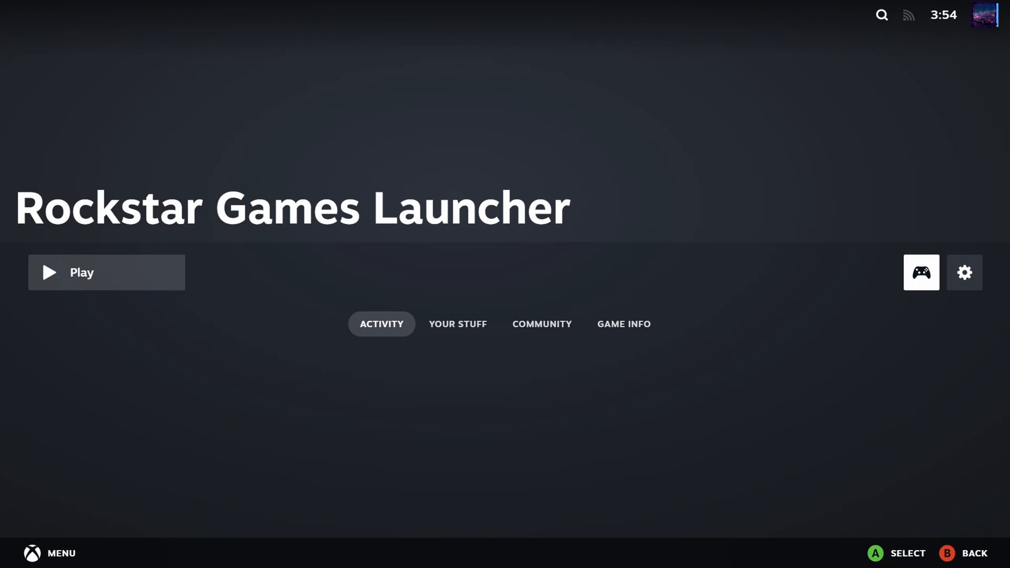
# Step: Bind the left bumper (LB) of the Rockstar Games Launcher layout to the Tab key
pyautogui.click(920, 272)
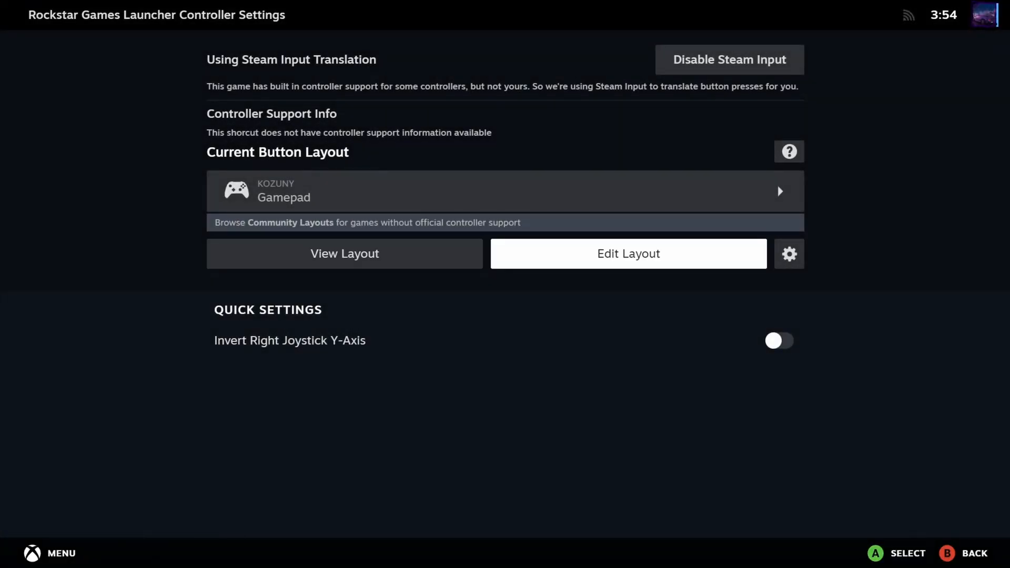
pyautogui.click(627, 253)
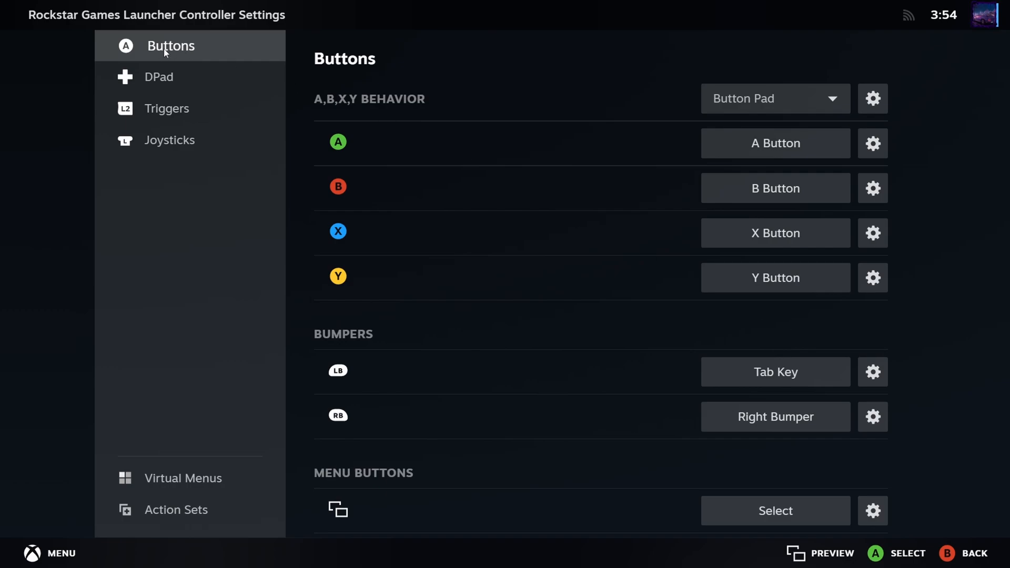
pyautogui.moveTo(346, 376)
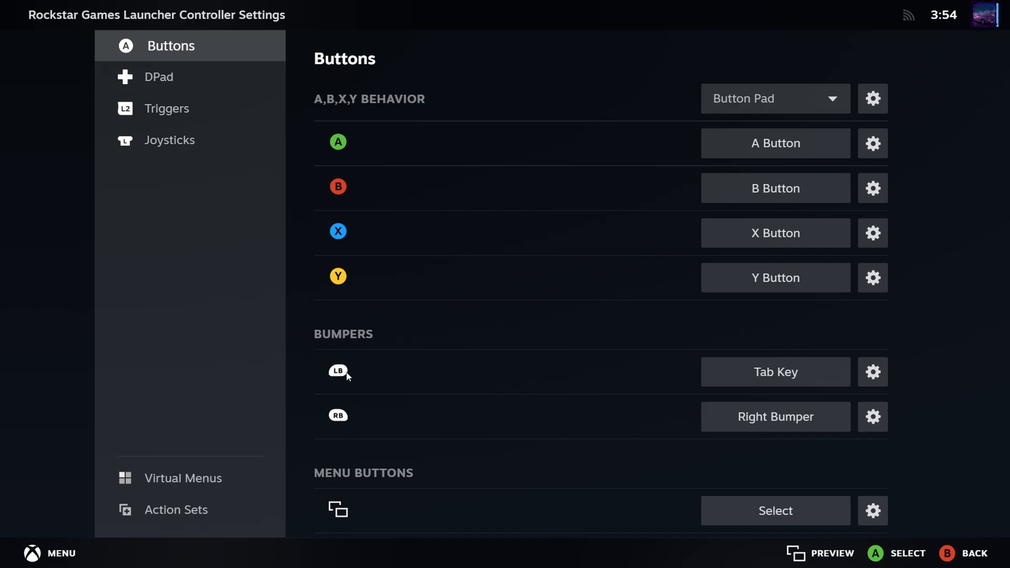
pyautogui.click(774, 371)
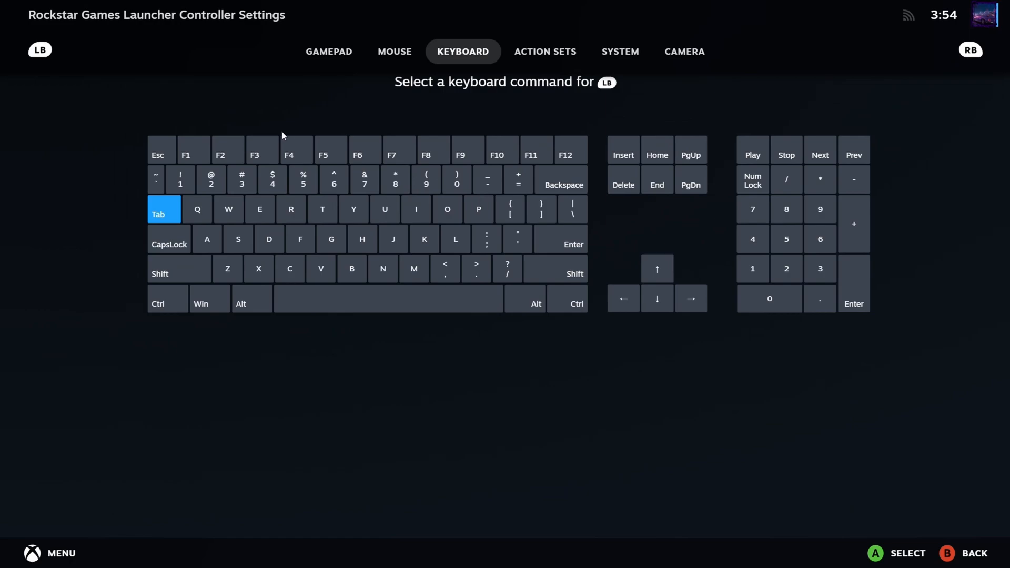
pyautogui.moveTo(329, 52)
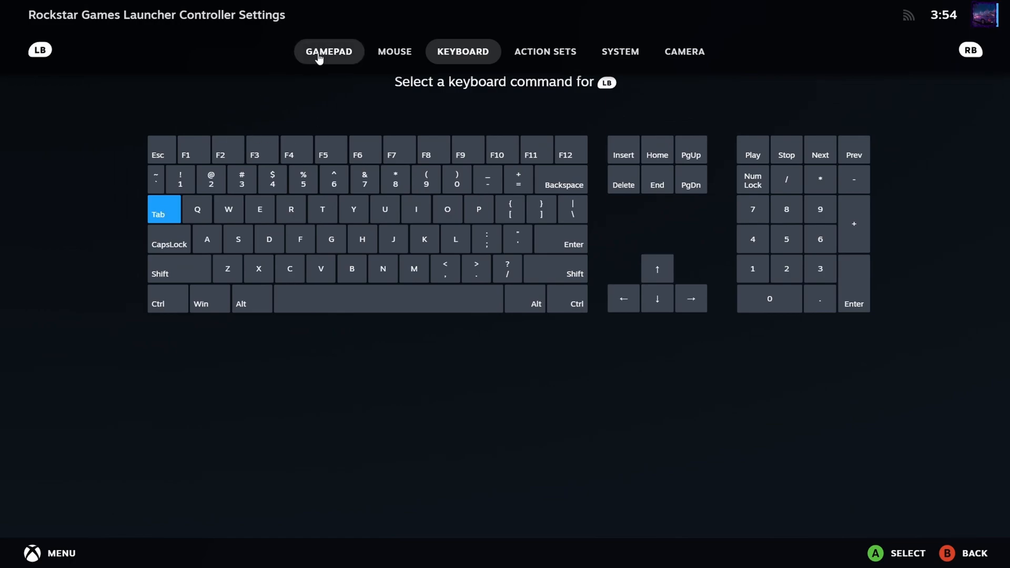
pyautogui.click(328, 51)
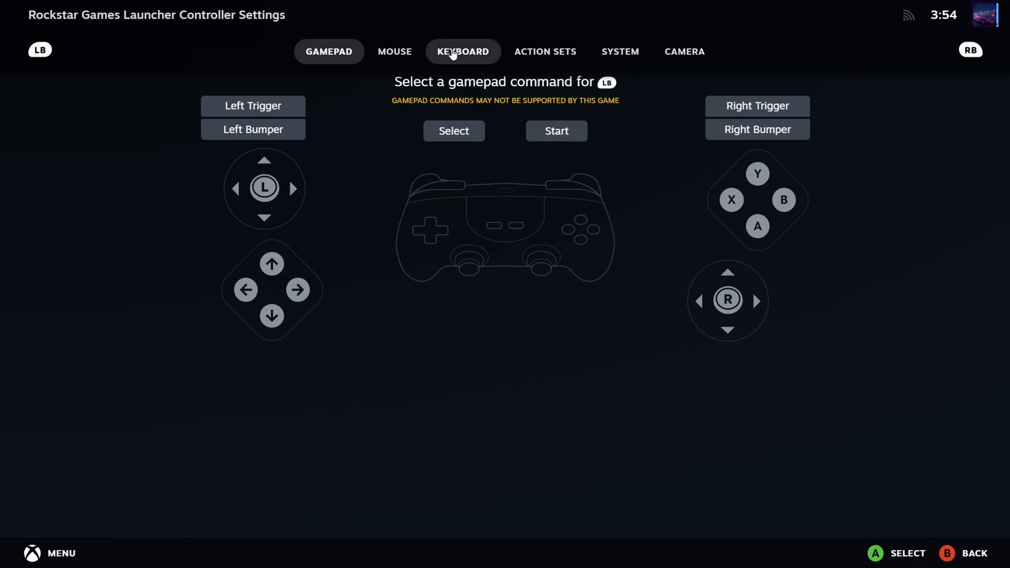
pyautogui.click(462, 52)
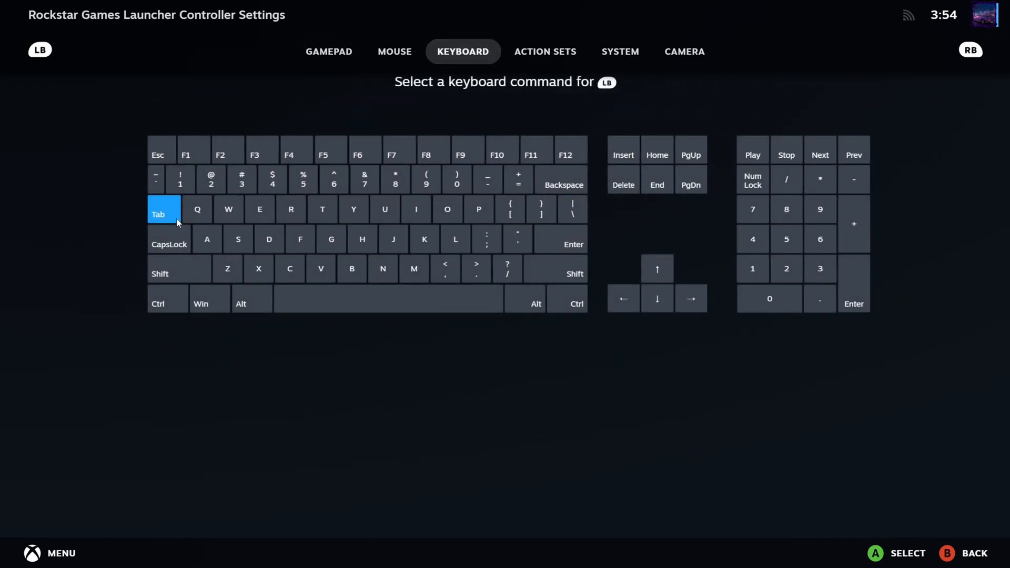
pyautogui.moveTo(185, 231)
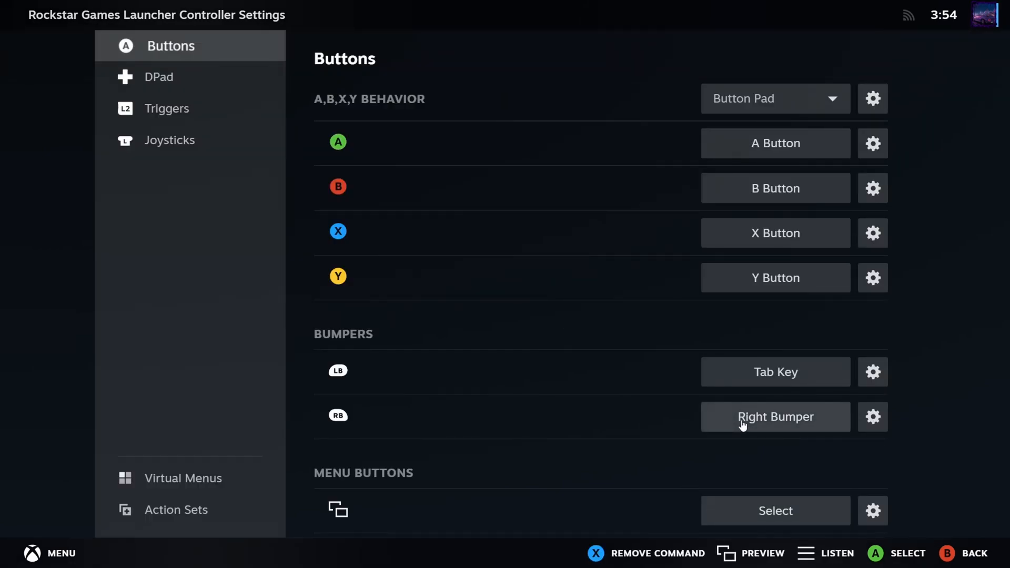
pyautogui.moveTo(619, 346)
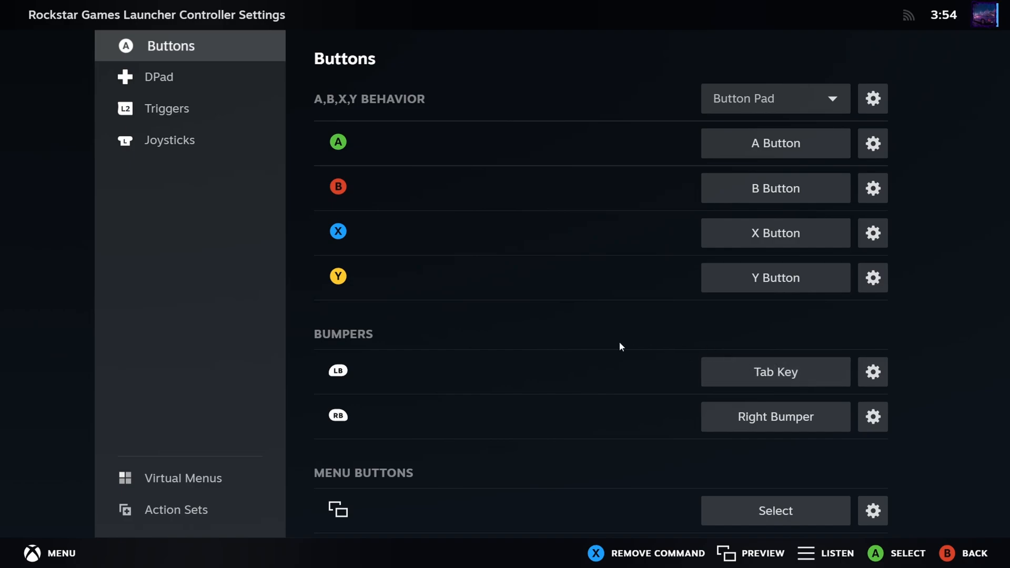
pyautogui.click(169, 140)
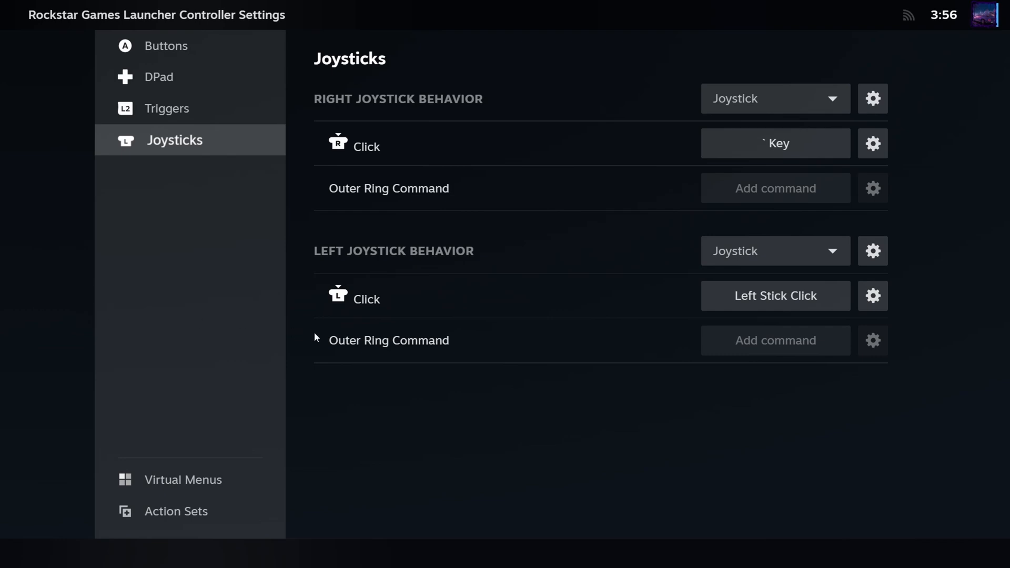
pyautogui.moveTo(219, 322)
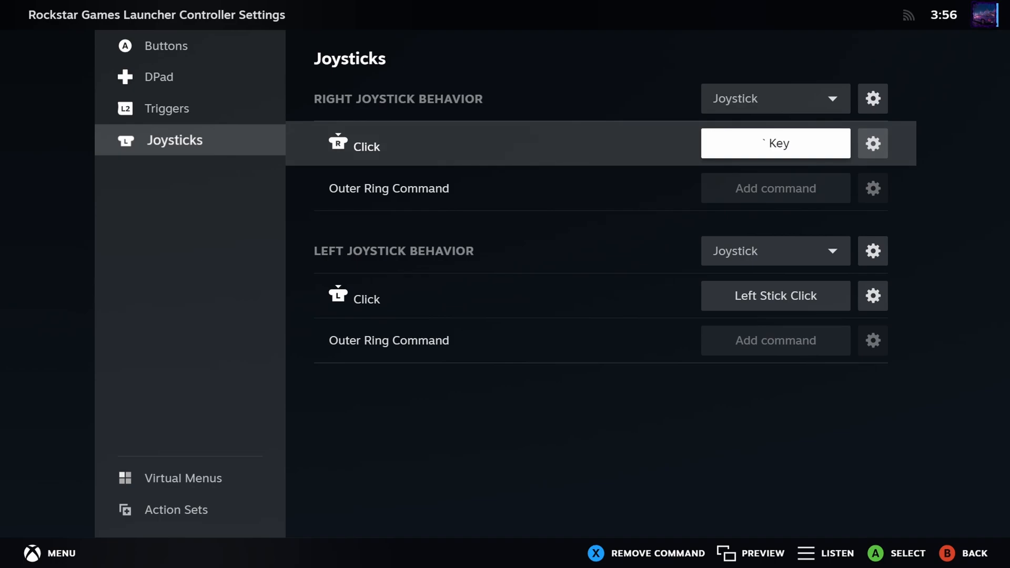
# Step: Bind the right joystick click to the ` keyboard key
pyautogui.click(774, 143)
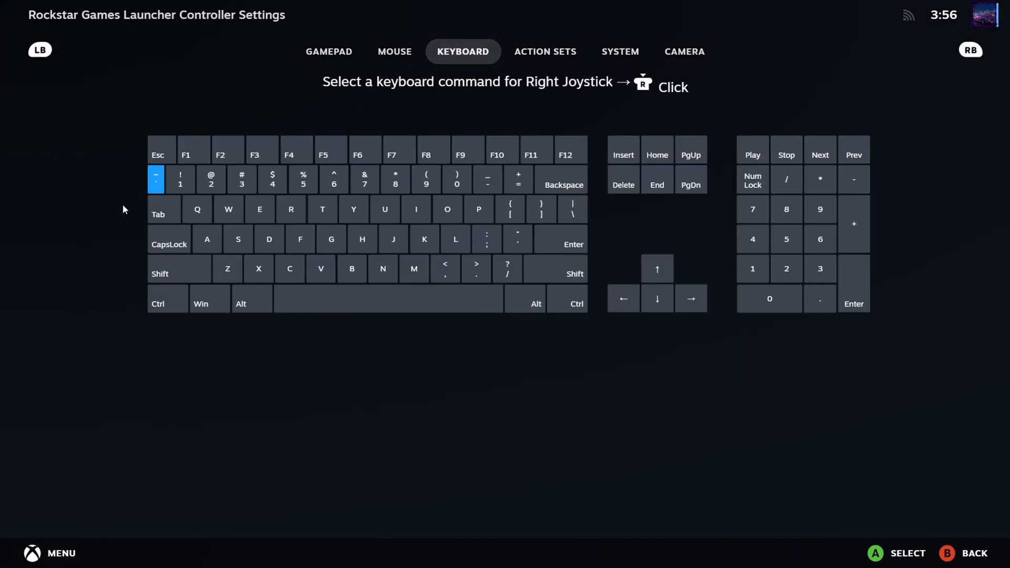
pyautogui.moveTo(159, 185)
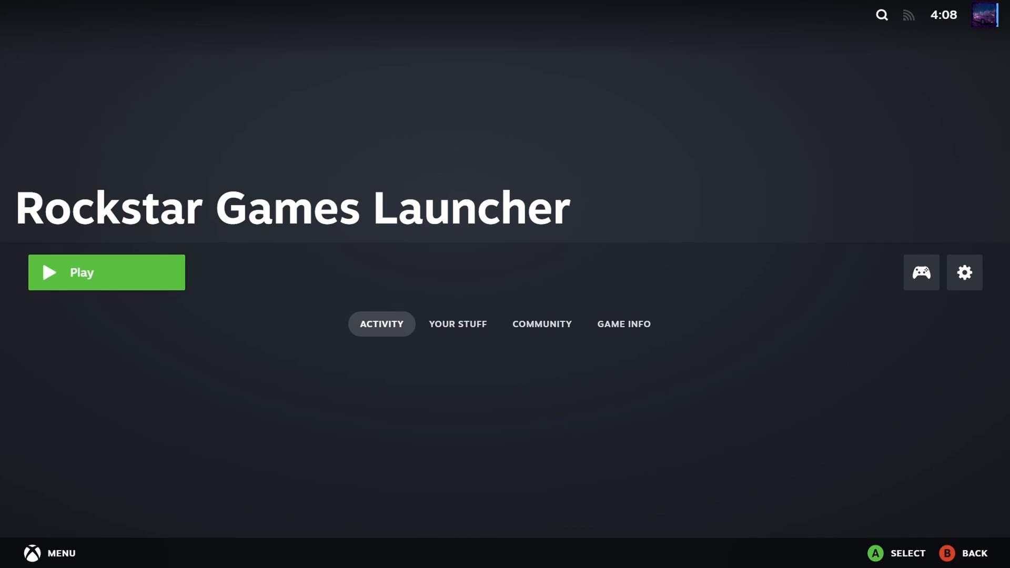
# Step: Launch GTA V from the Rockstar Games Launcher page, then Alt+Tab out to the desktop
pyautogui.click(107, 271)
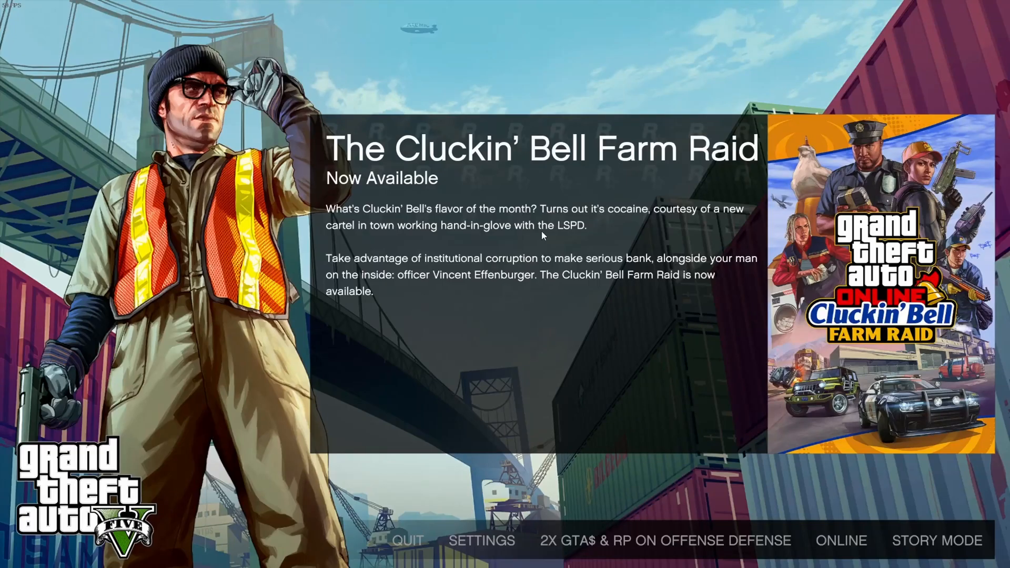
pyautogui.moveTo(539, 225)
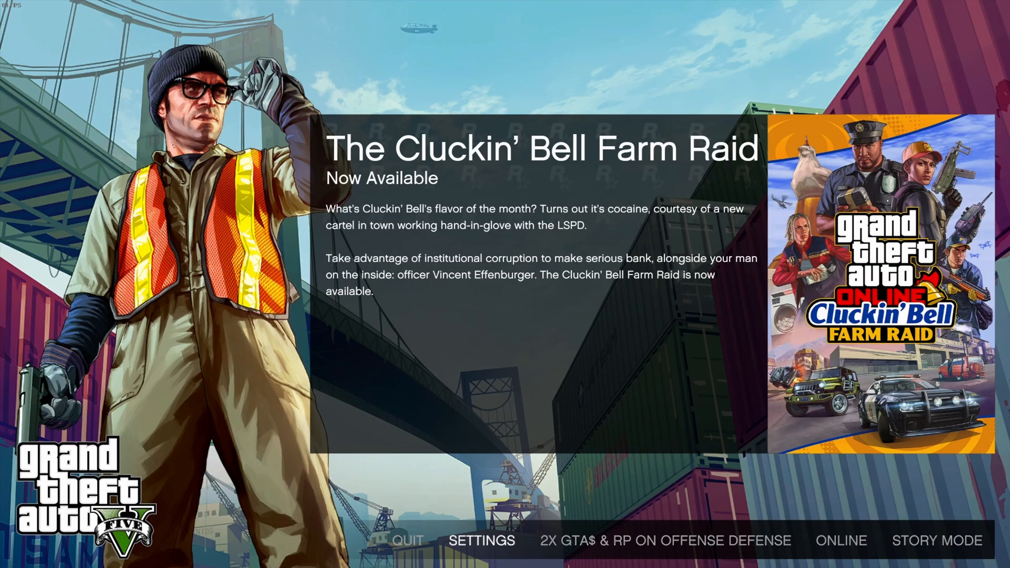
pyautogui.moveTo(920, 540)
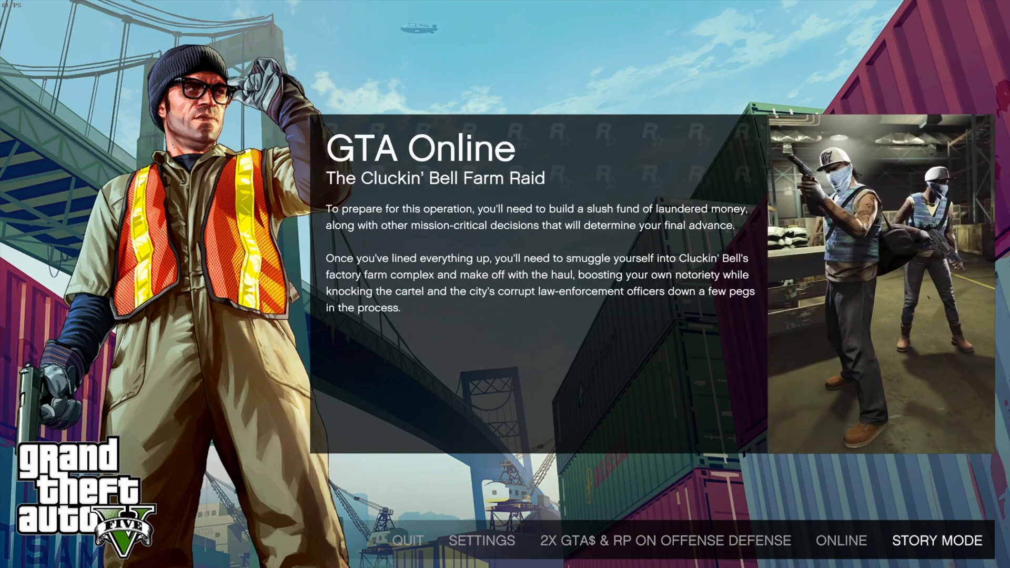
pyautogui.press('alt+tab')
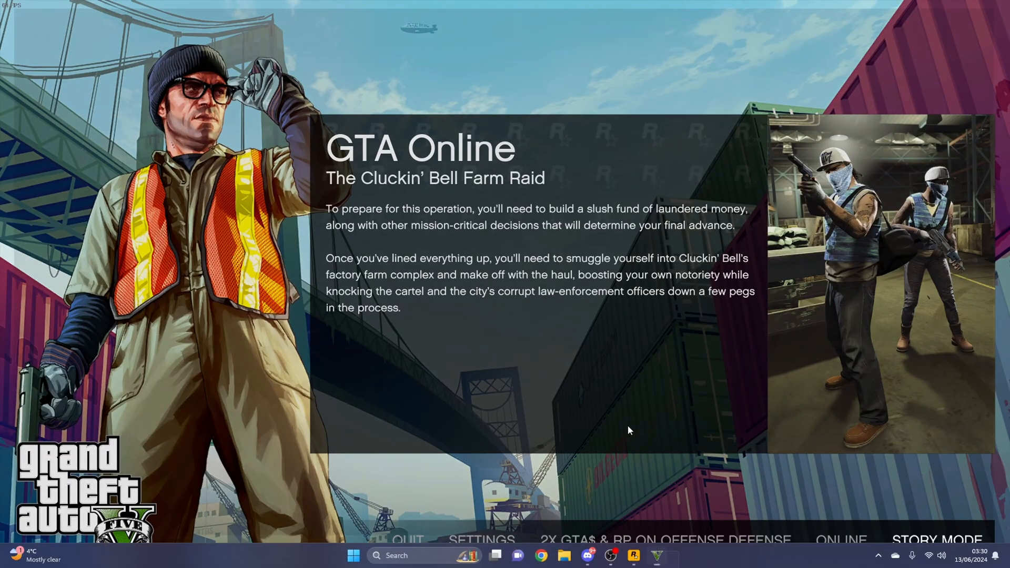
# Step: Bring the Steam client forward and open its Settings window from the Steam menu
pyautogui.click(666, 555)
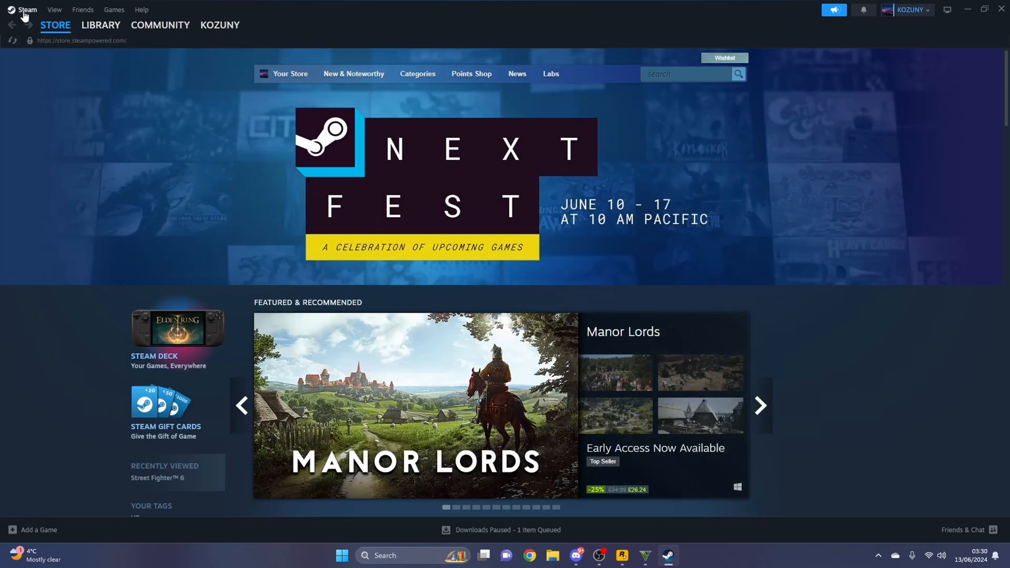
pyautogui.click(25, 9)
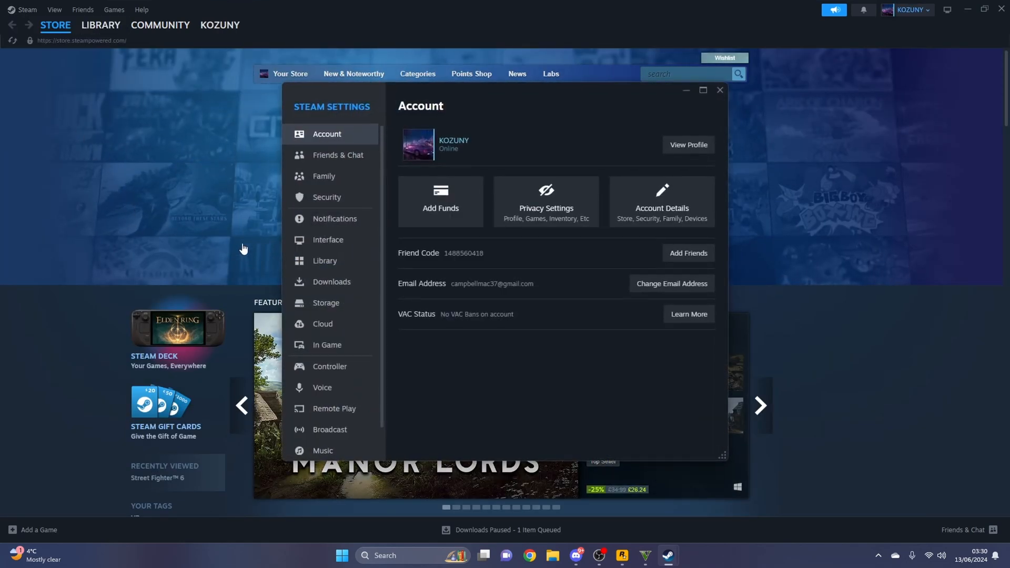
pyautogui.click(327, 346)
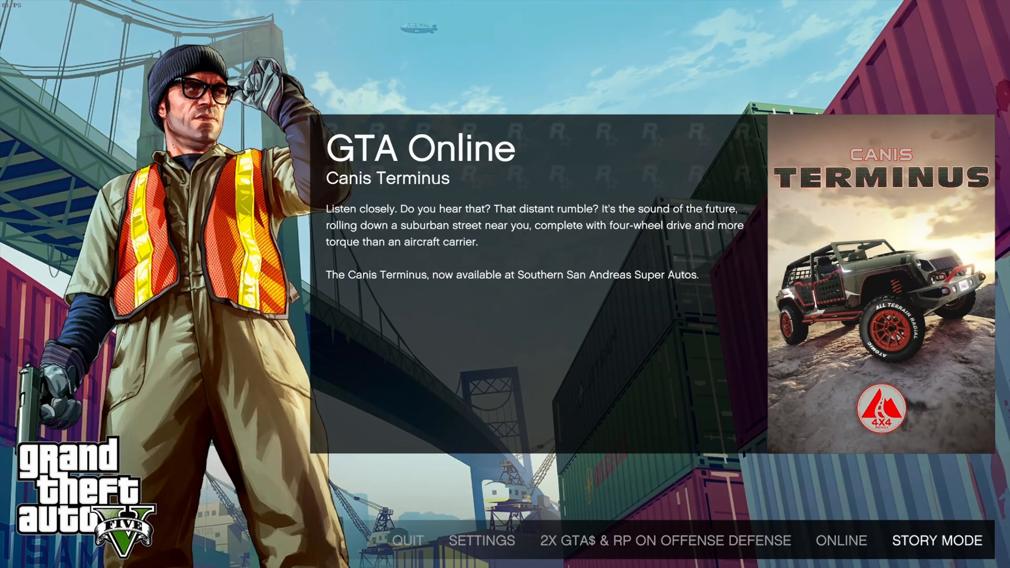
pyautogui.click(938, 540)
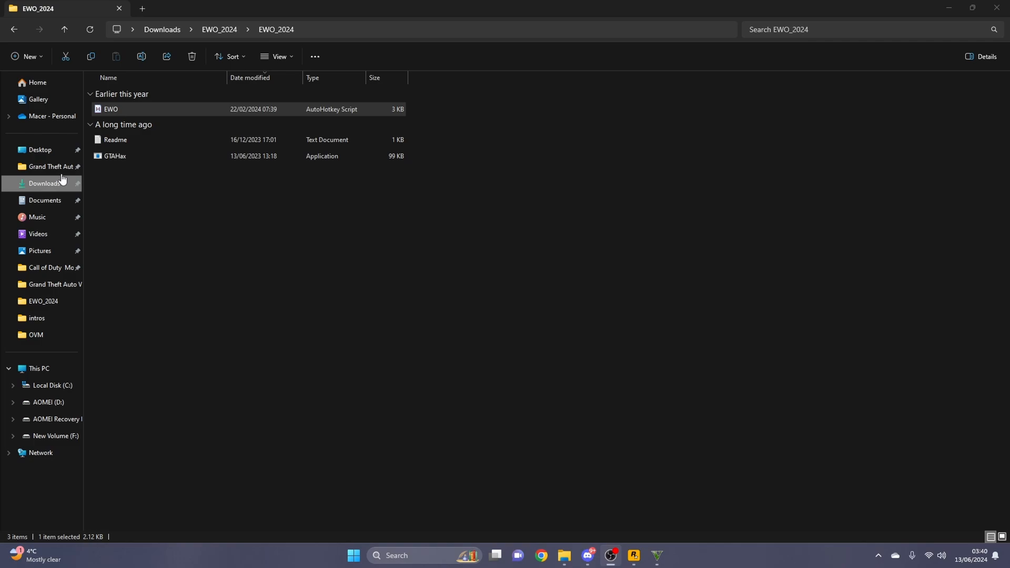
pyautogui.moveTo(61, 187)
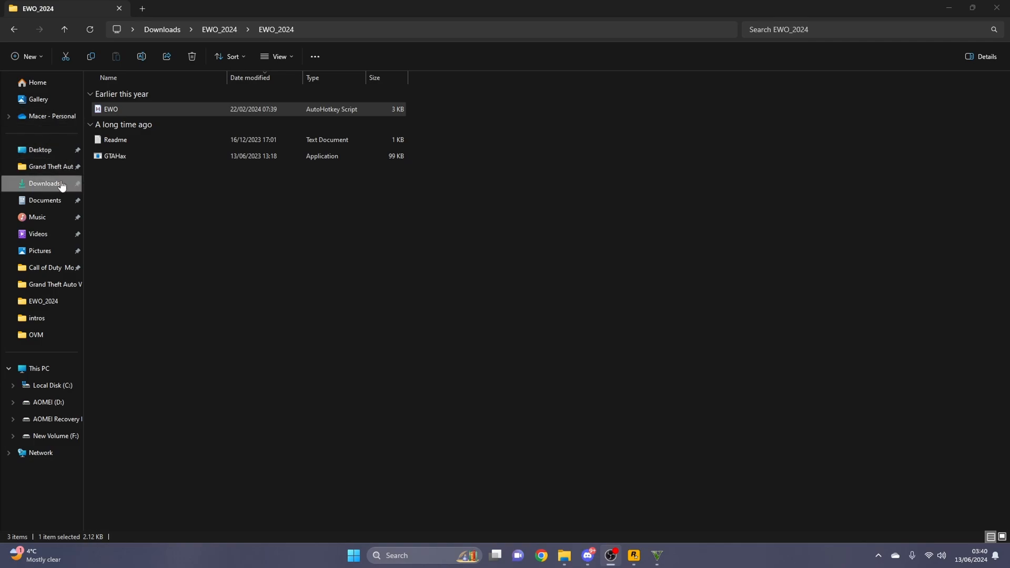
pyautogui.moveTo(704, 285)
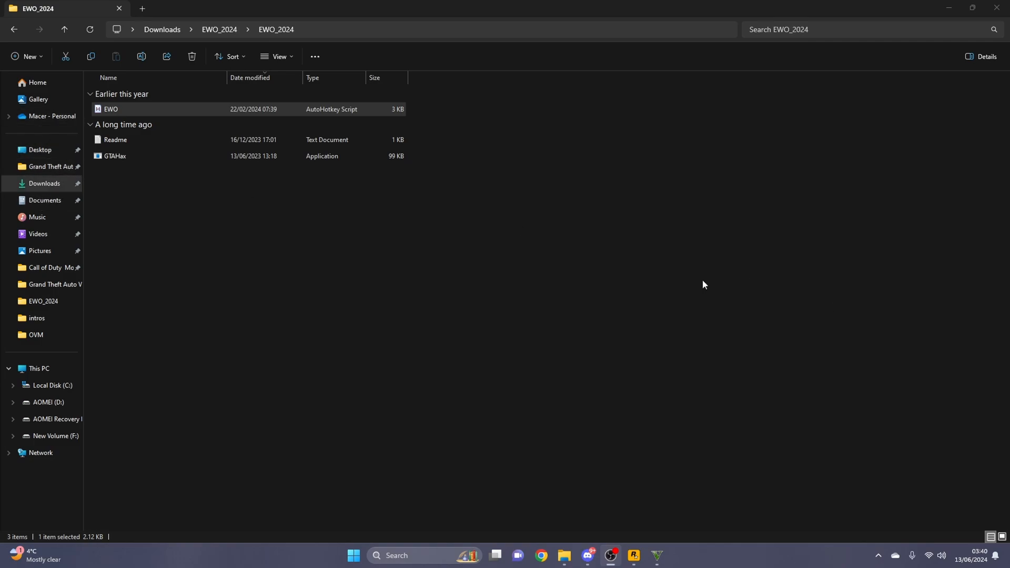
pyautogui.moveTo(534, 322)
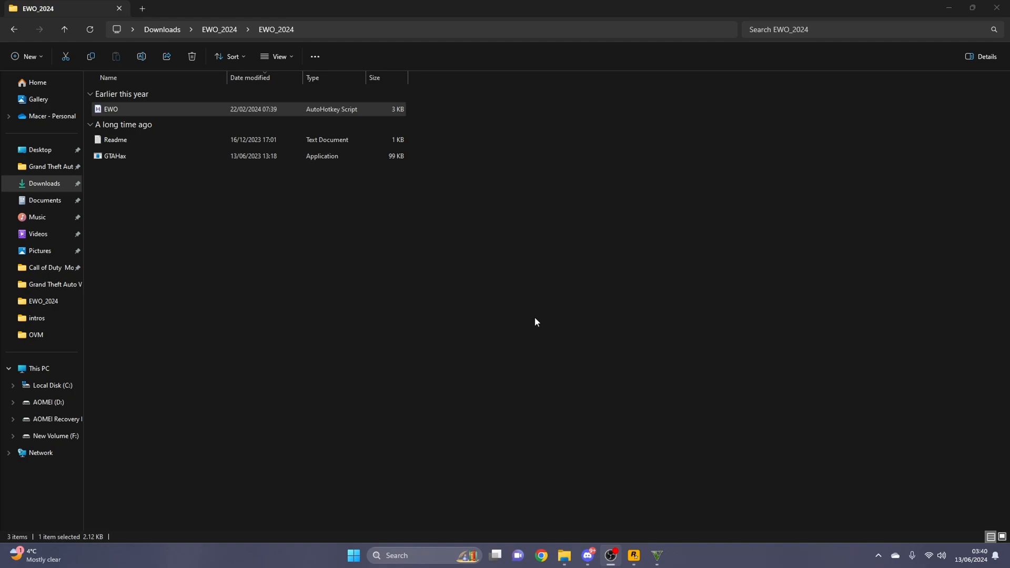
pyautogui.moveTo(489, 427)
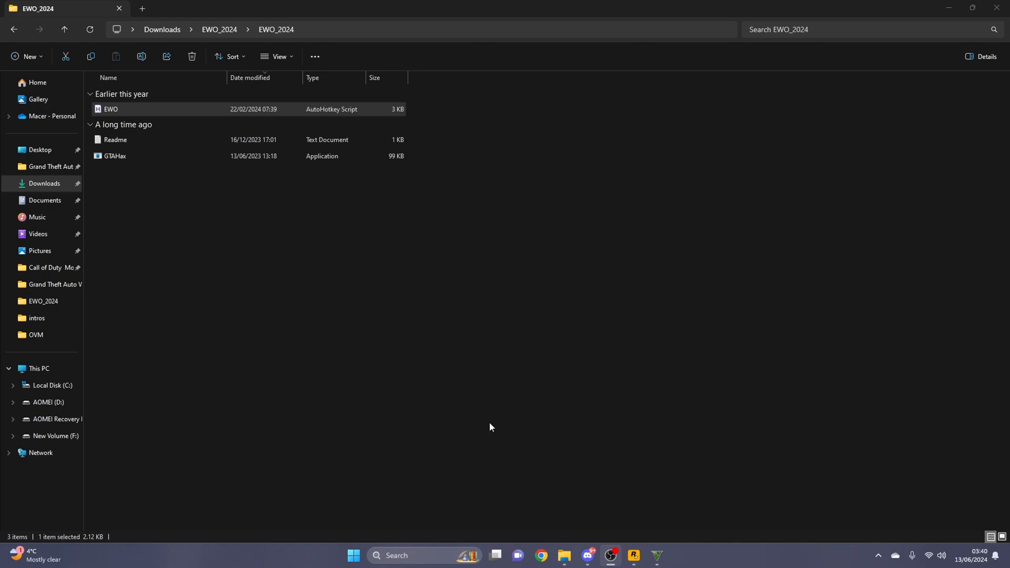
pyautogui.moveTo(437, 515)
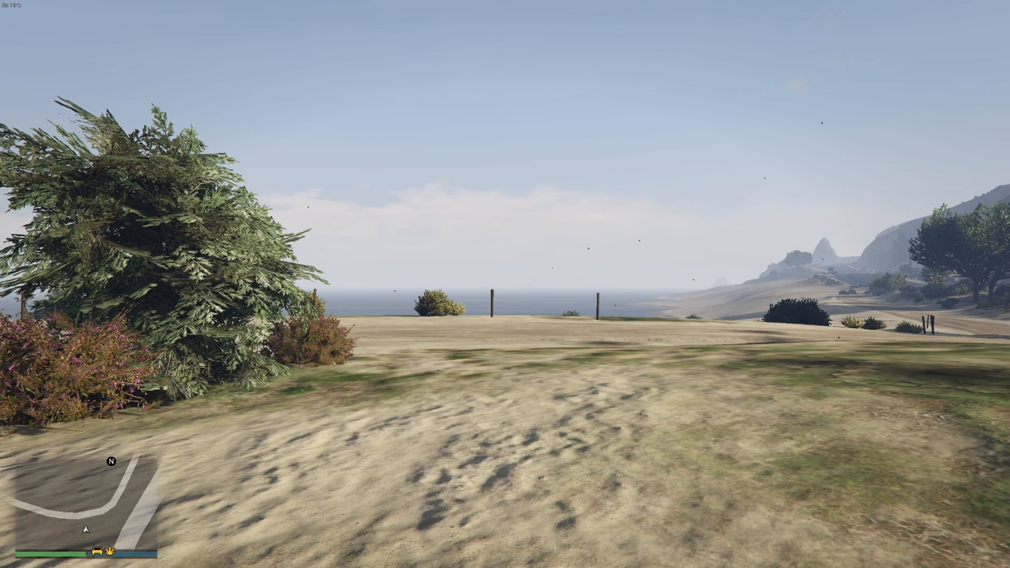
# Step: Open the Windows Start menu over the running GTA V game world
pyautogui.click(341, 555)
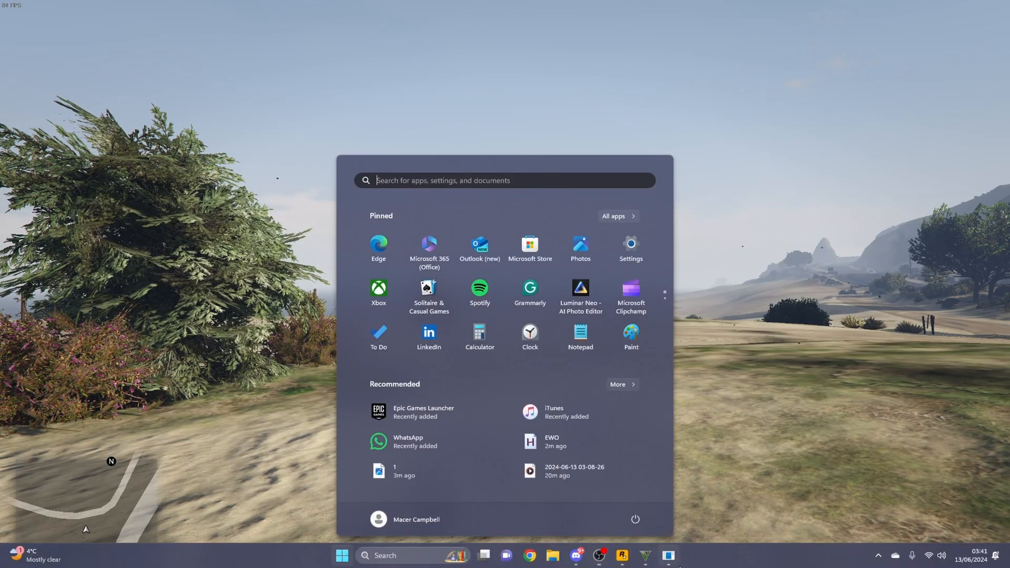